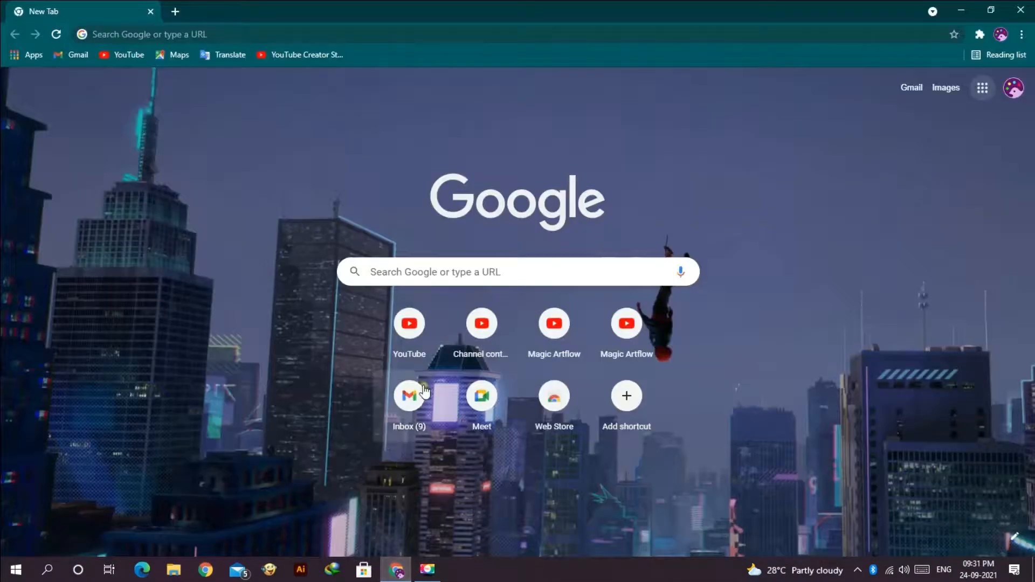
- Run a Google search for 'pc remote' in Chrome
text(p)
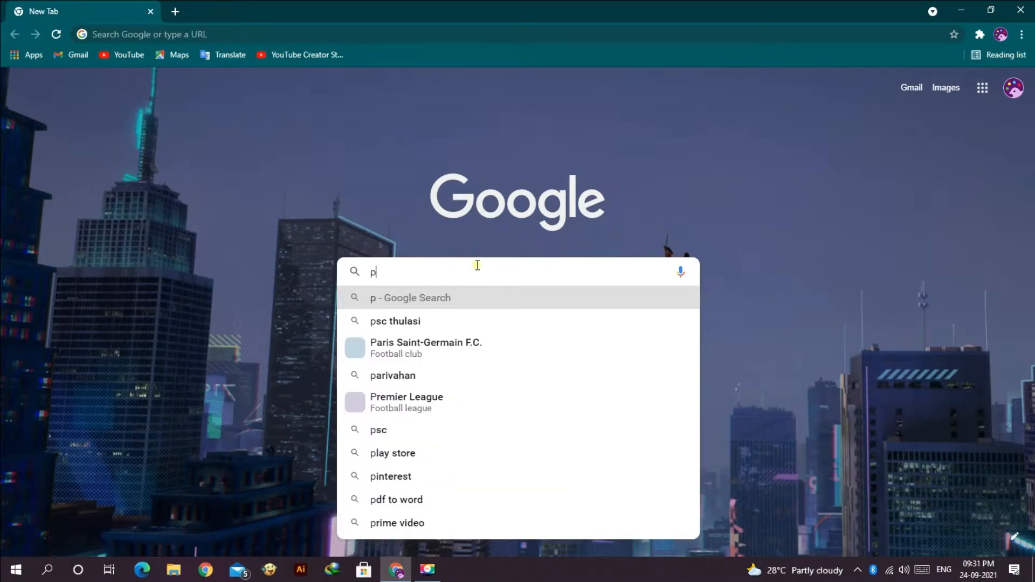
text(c remote)
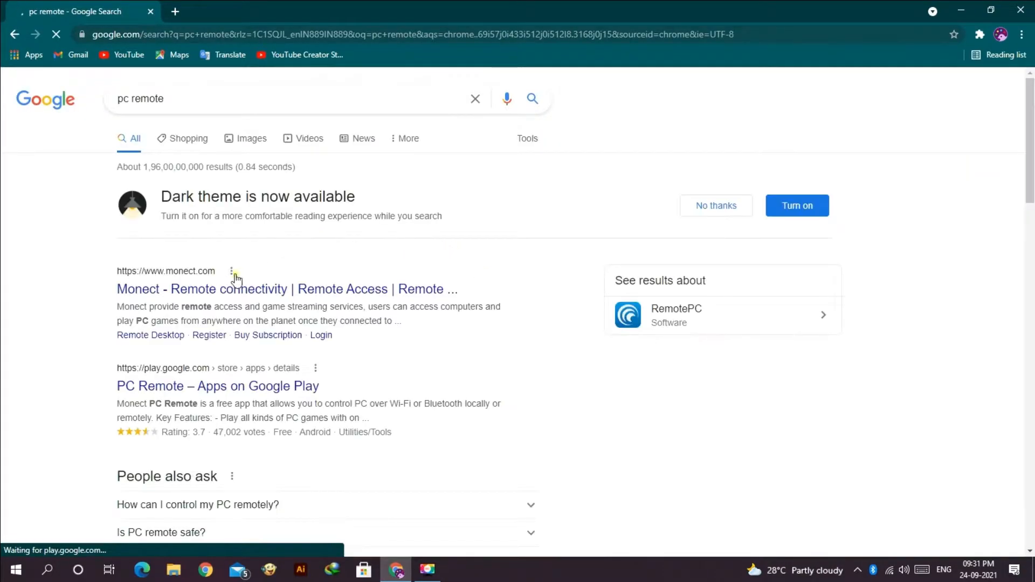
- Open the monect.com result and download the PC Remote Receiver setup file
click(286, 289)
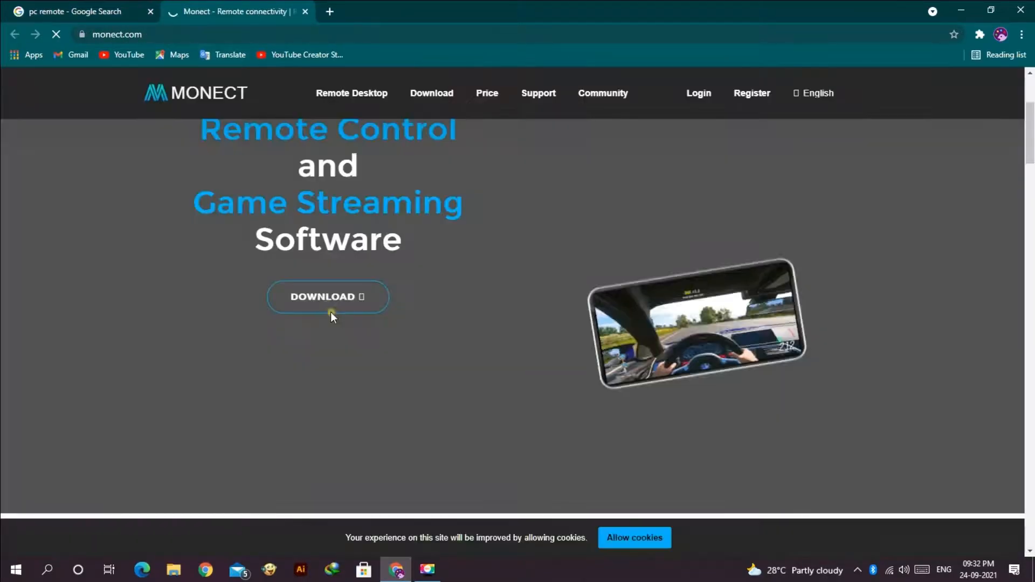
click(328, 296)
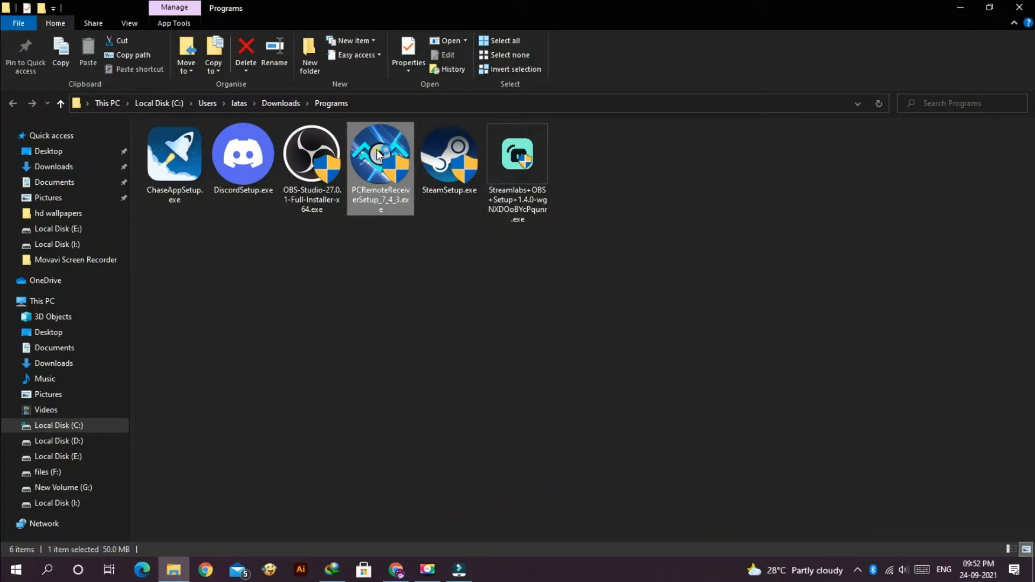
- Install PCRemoteReceiverSetup_7_4_3.exe in English, accepting the licence and default folder
double_click(380, 154)
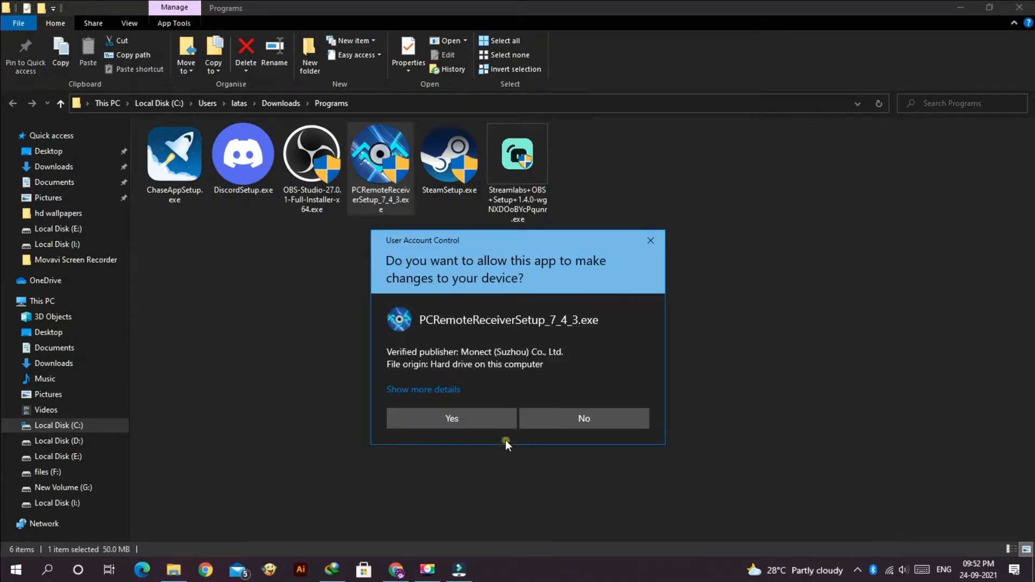
click(452, 418)
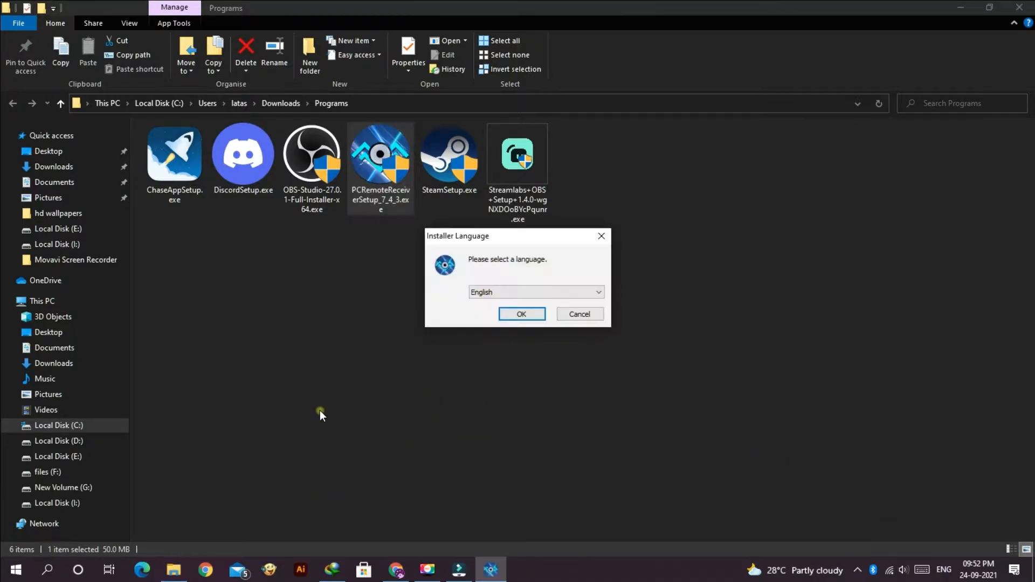
click(521, 314)
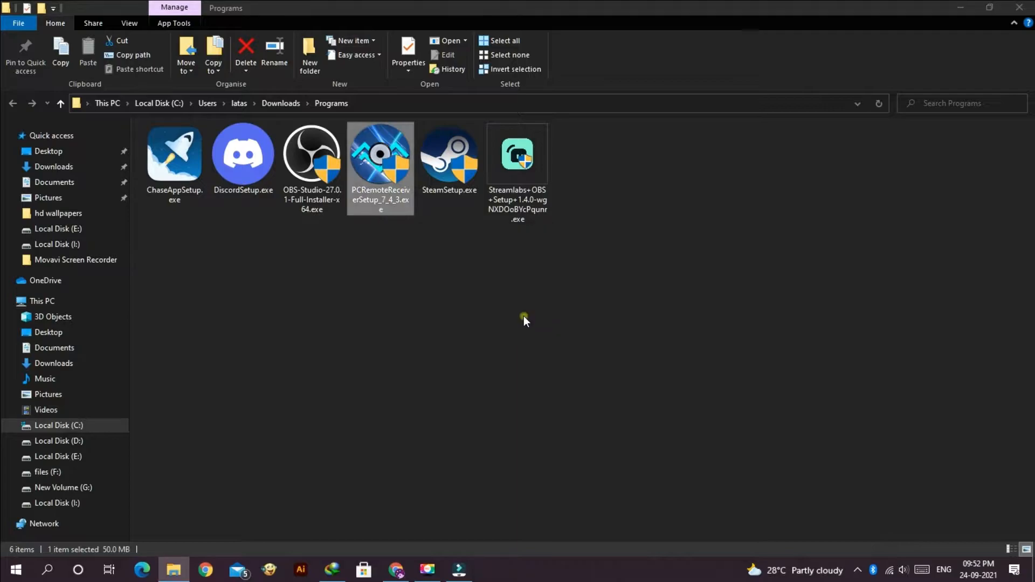
double_click(380, 154)
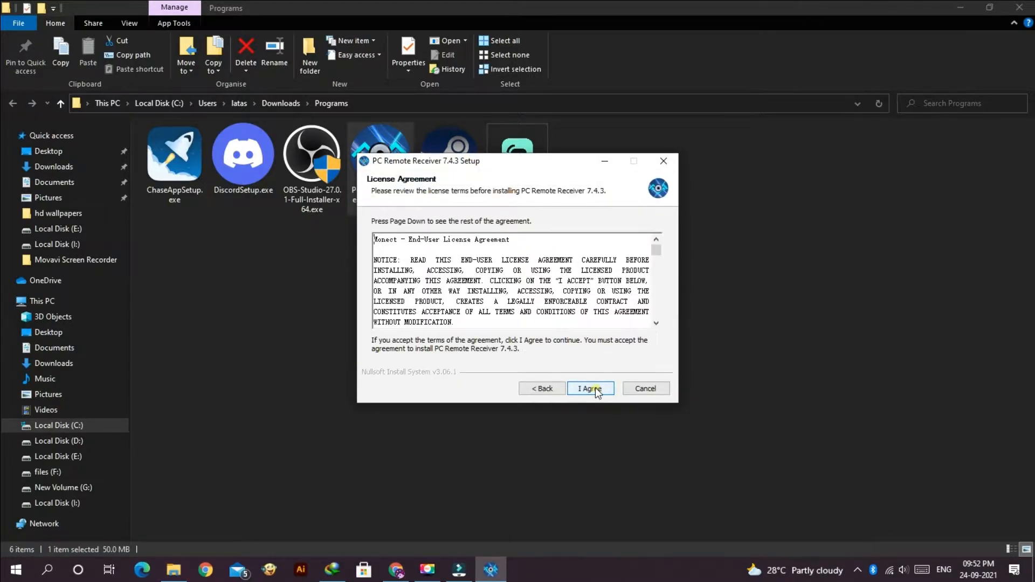
click(589, 388)
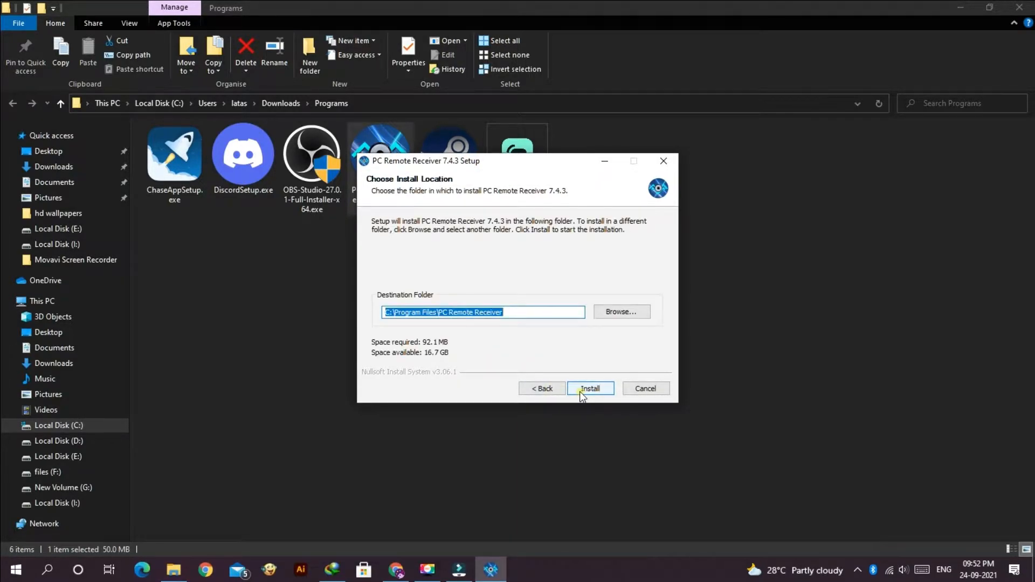
click(589, 388)
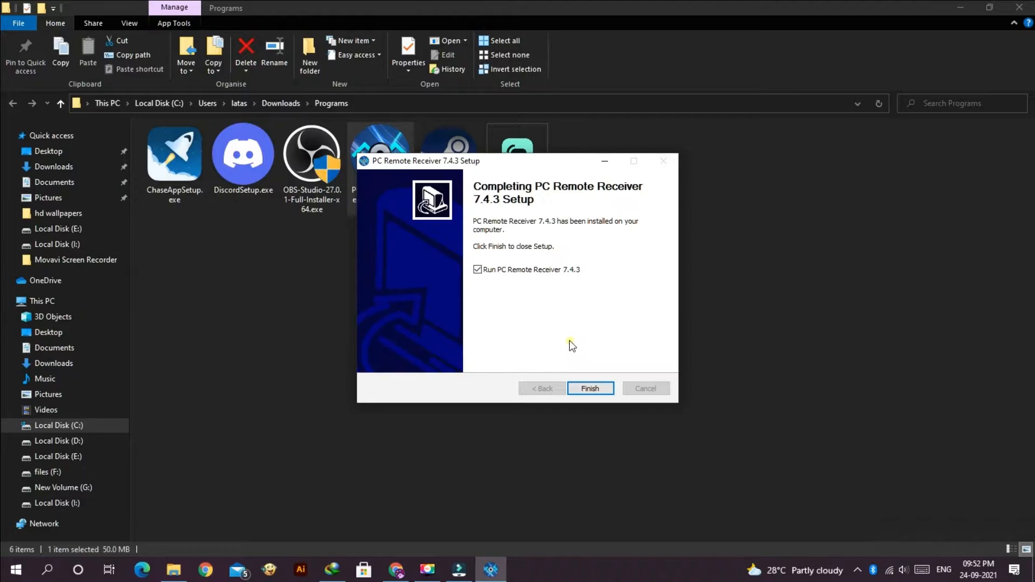
click(589, 388)
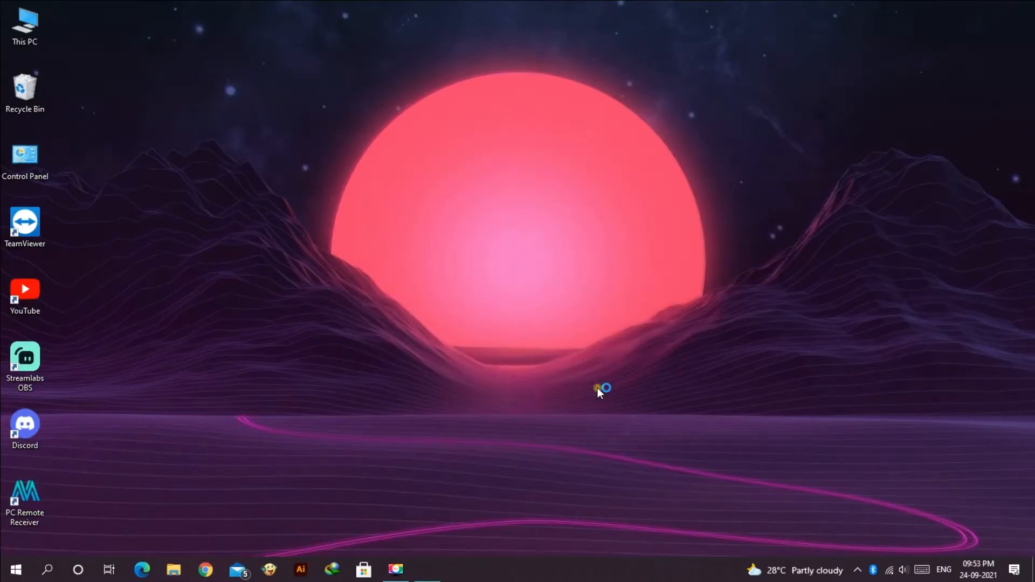
- Launch PC Remote Receiver from its desktop shortcut
double_click(25, 492)
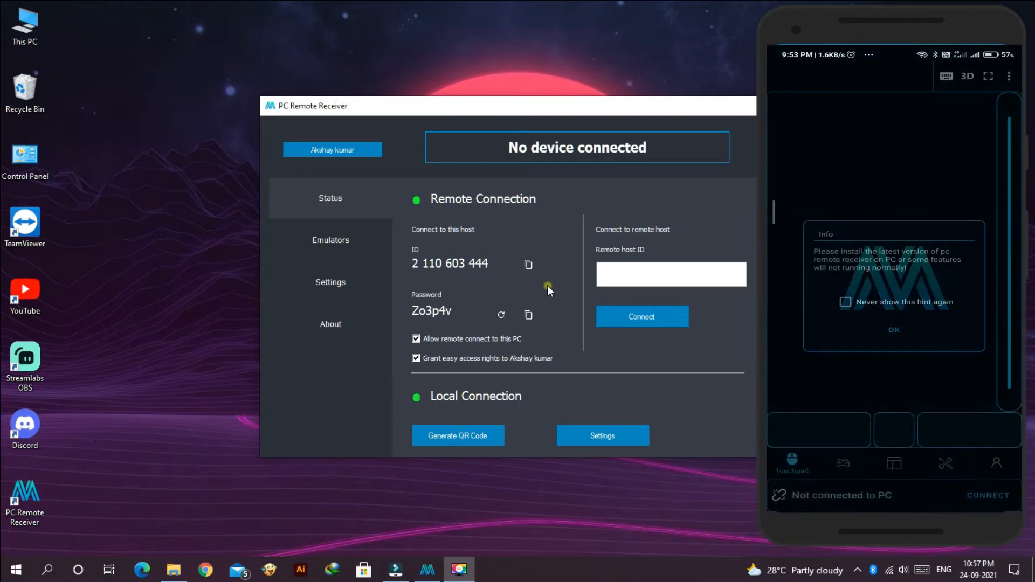
- Dismiss the phone app's hints and connect to the local PC DARKROGUE
click(846, 302)
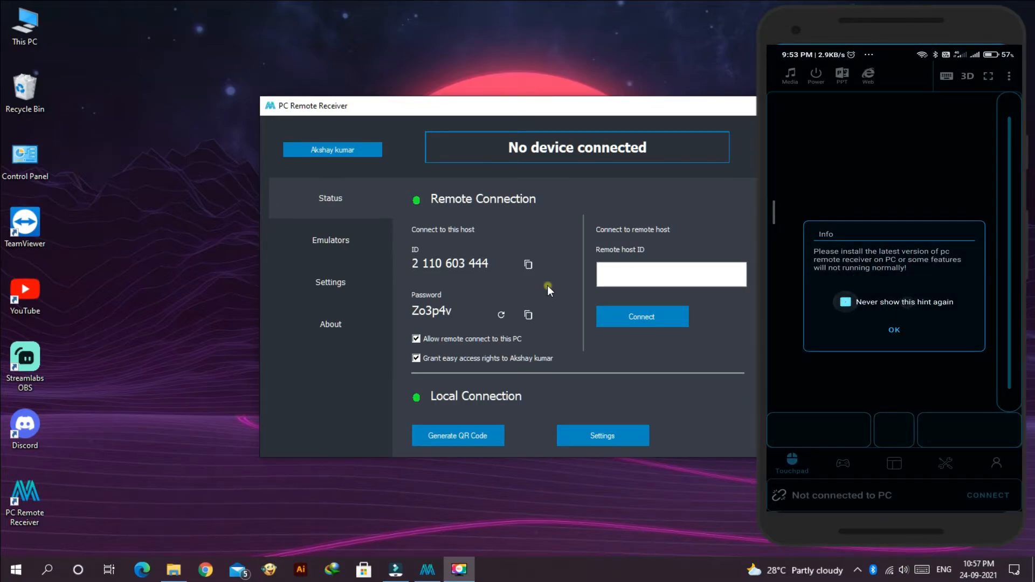
click(894, 329)
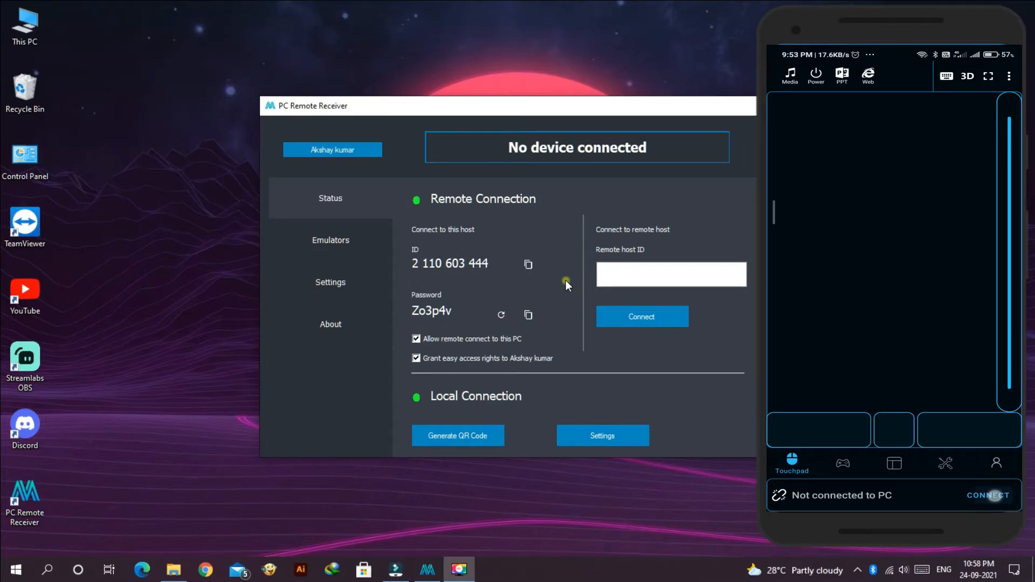
click(988, 495)
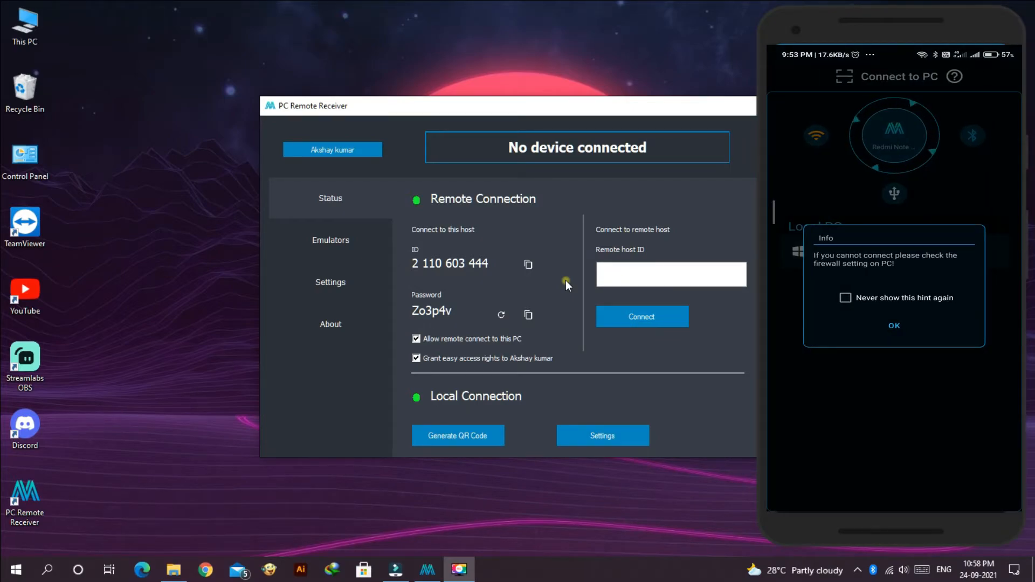
click(894, 325)
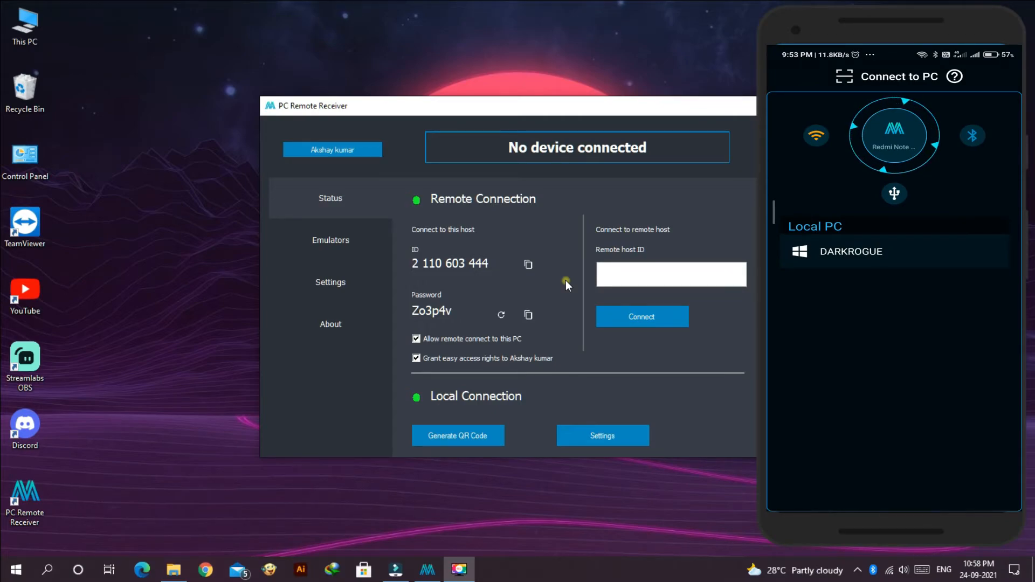
click(851, 252)
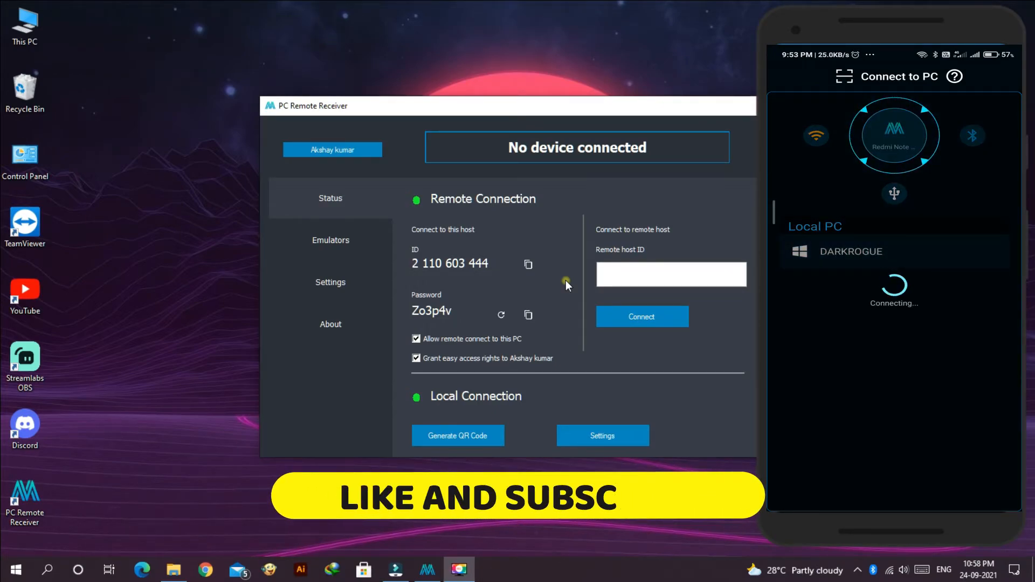